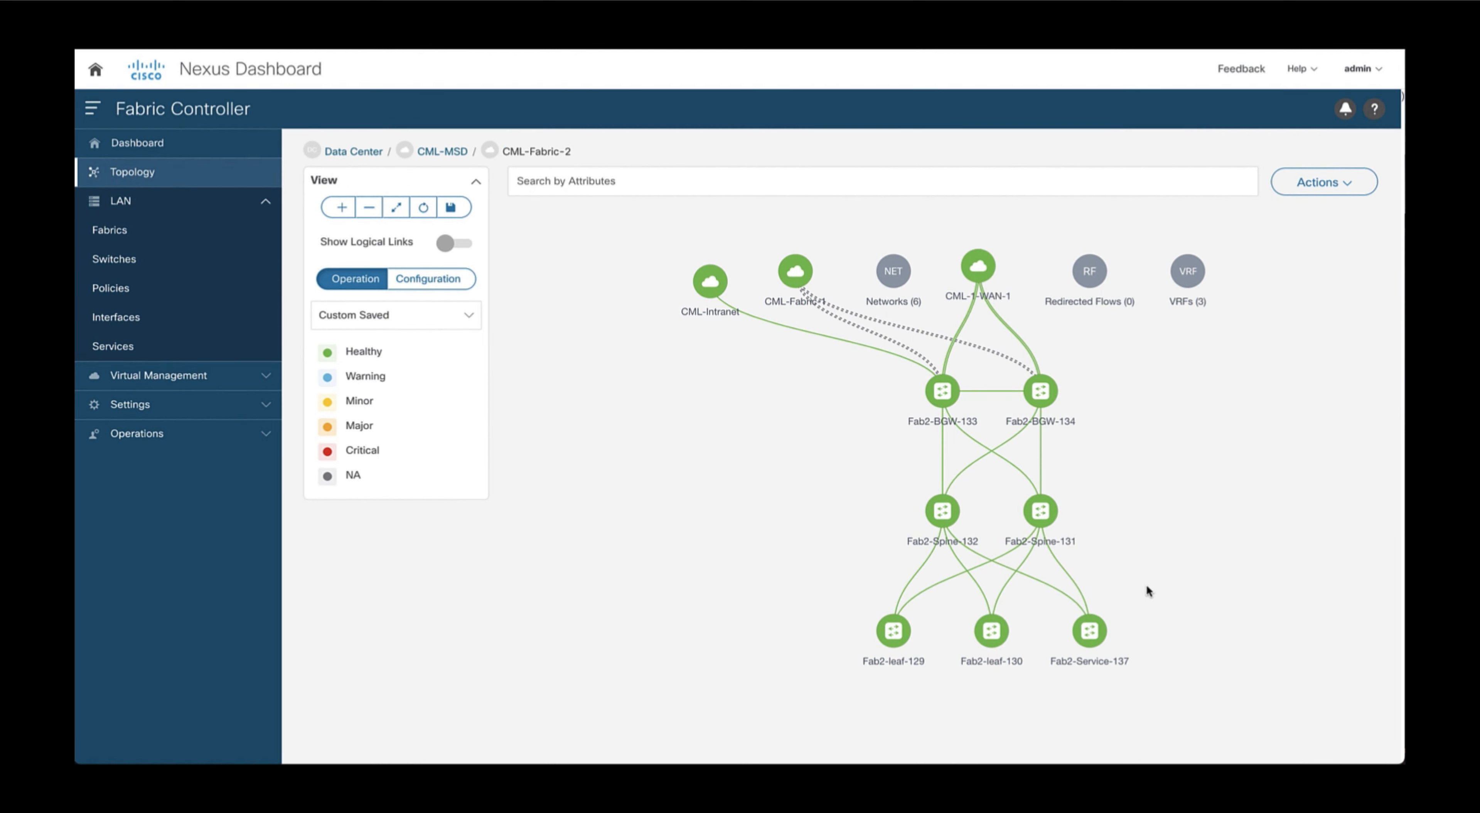
mouse_move(1147, 634)
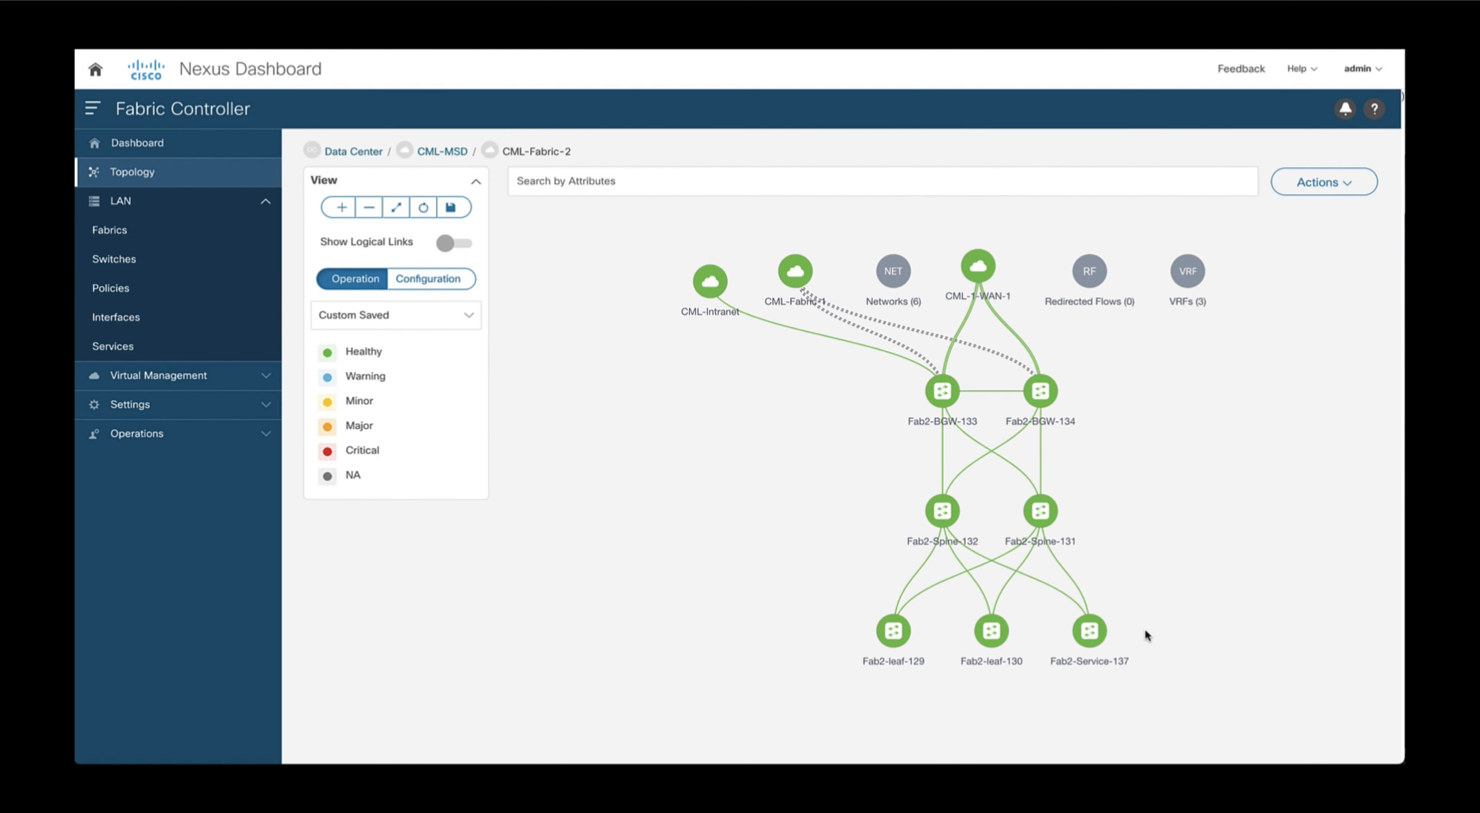
mouse_move(1071, 410)
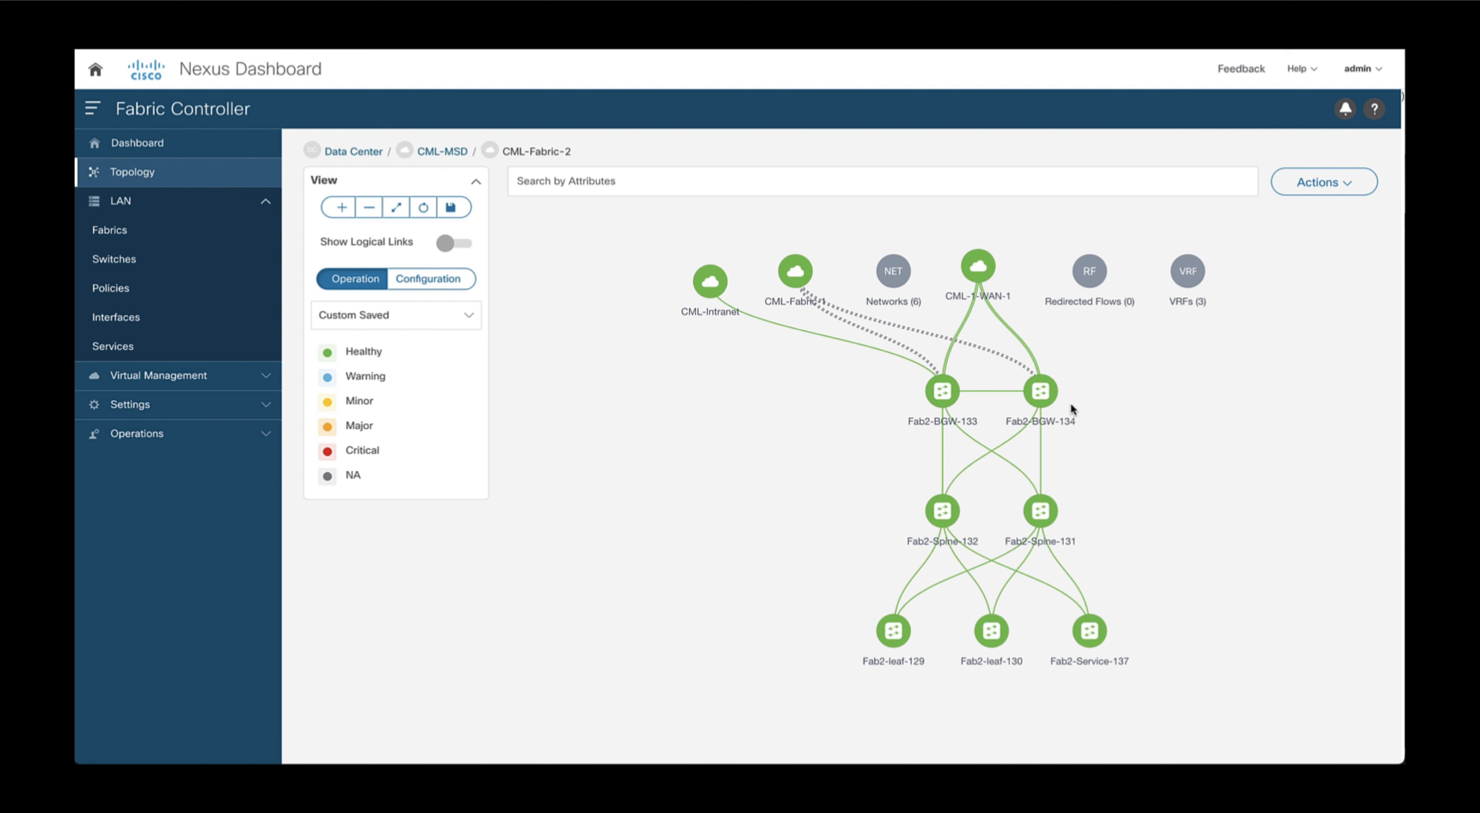
Switch from the CML-Fabric-2 topology to its Detailed View via the Actions menu.
left_click(1323, 181)
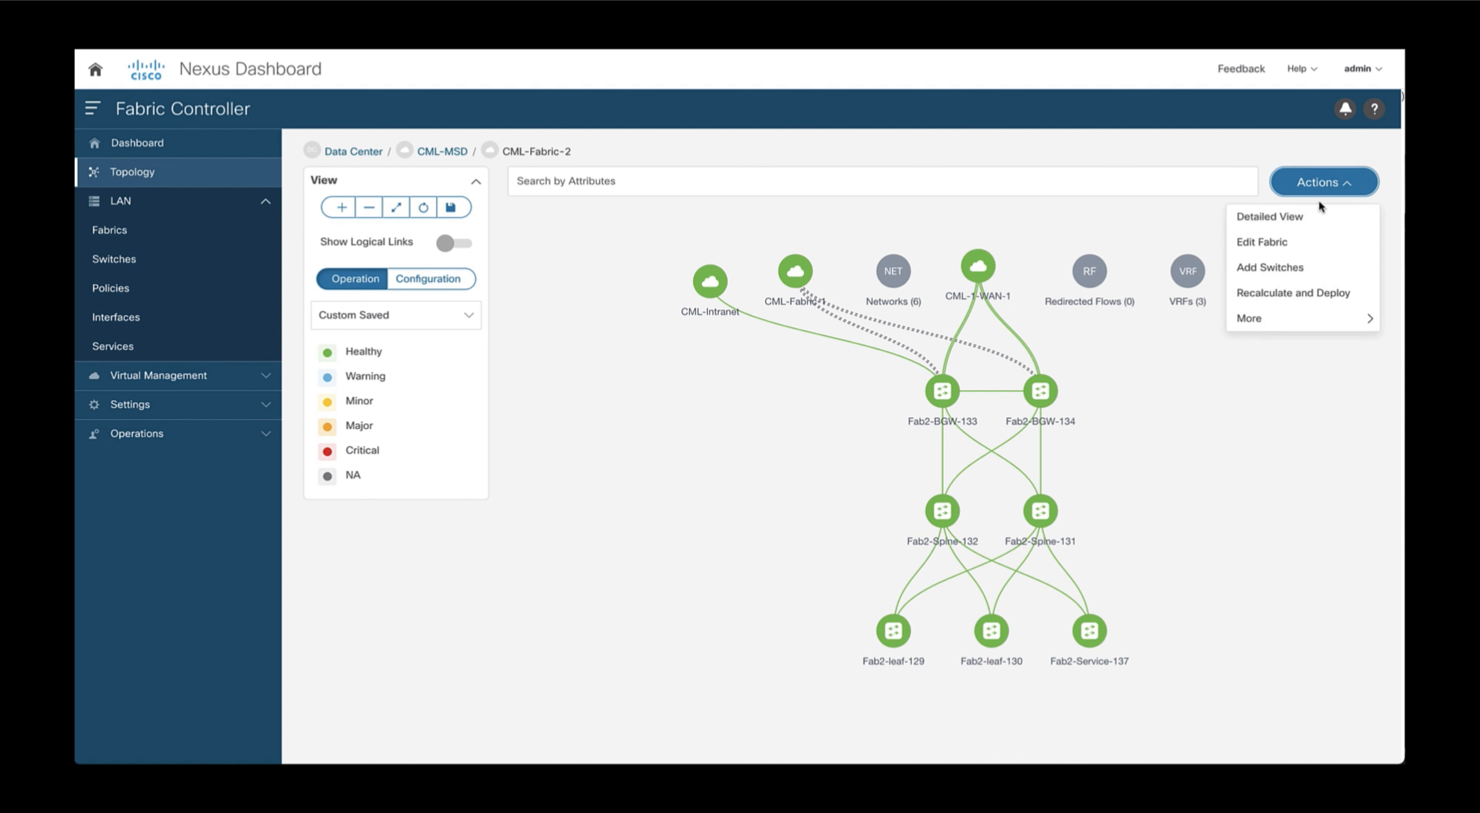
left_click(1269, 215)
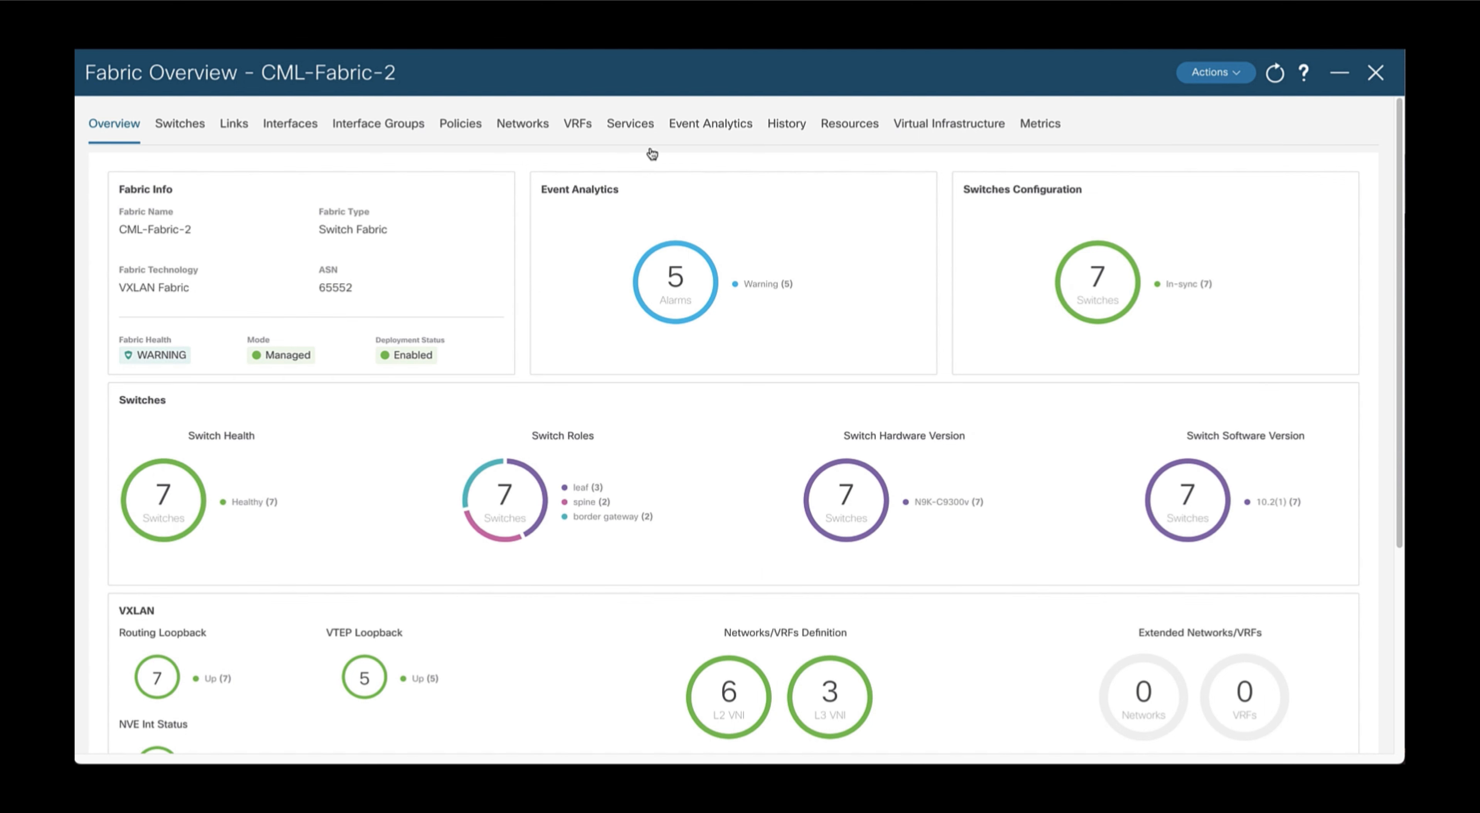
Navigate through VRFs and Networks to the Network Attachments list for CML-Fabric-2.
left_click(577, 123)
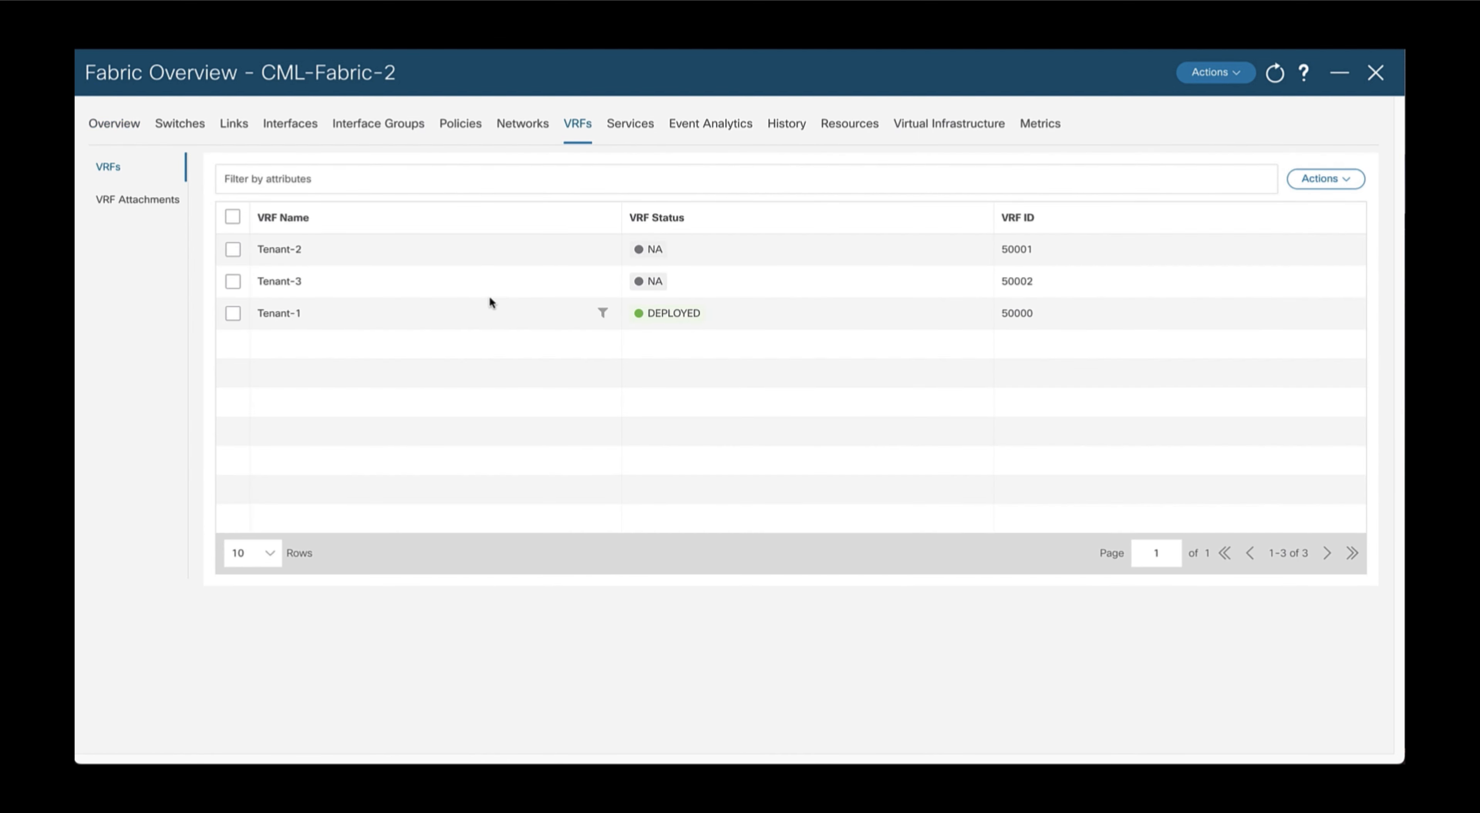
mouse_move(391, 328)
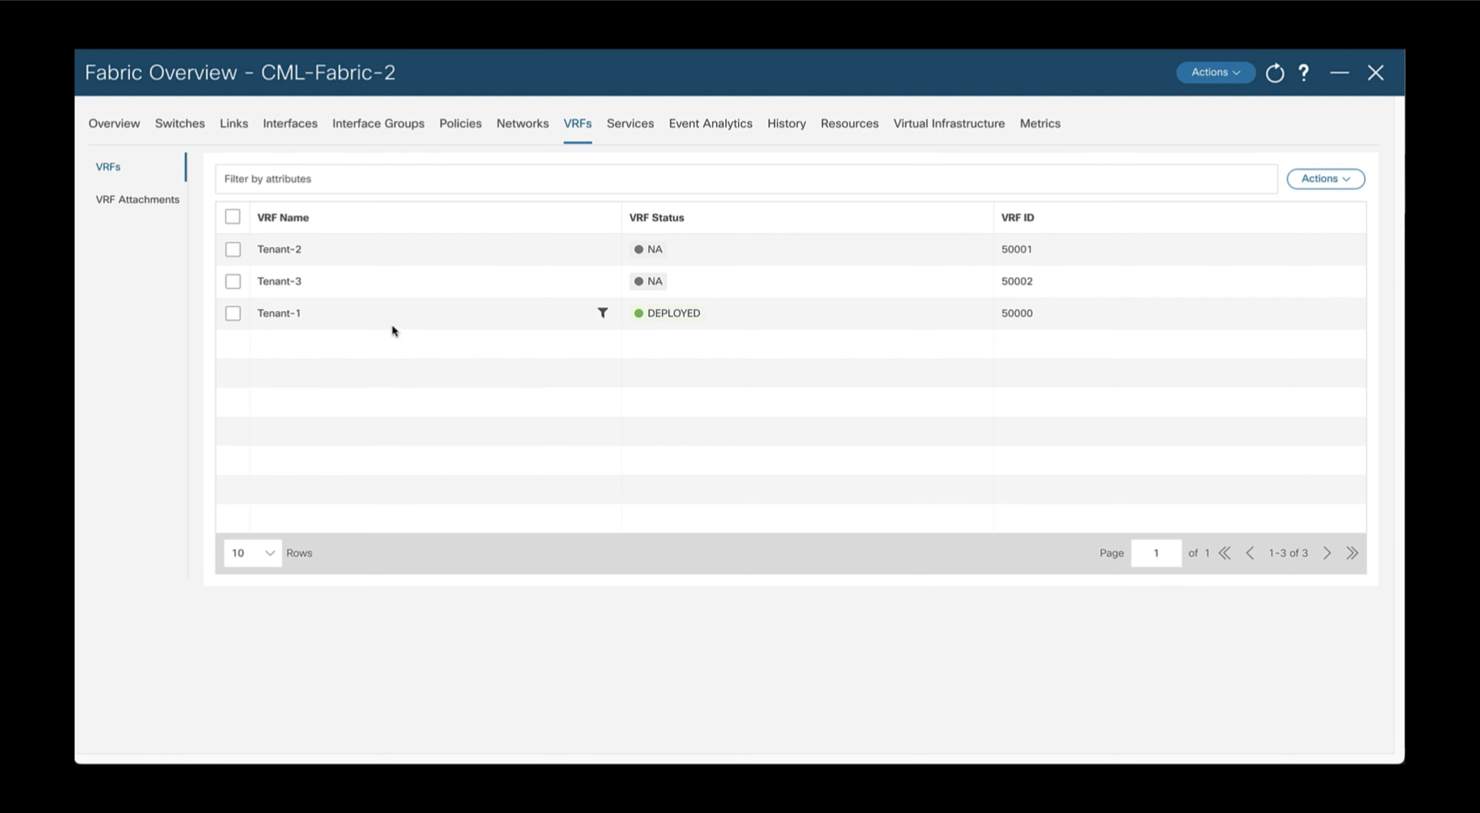
left_click(522, 123)
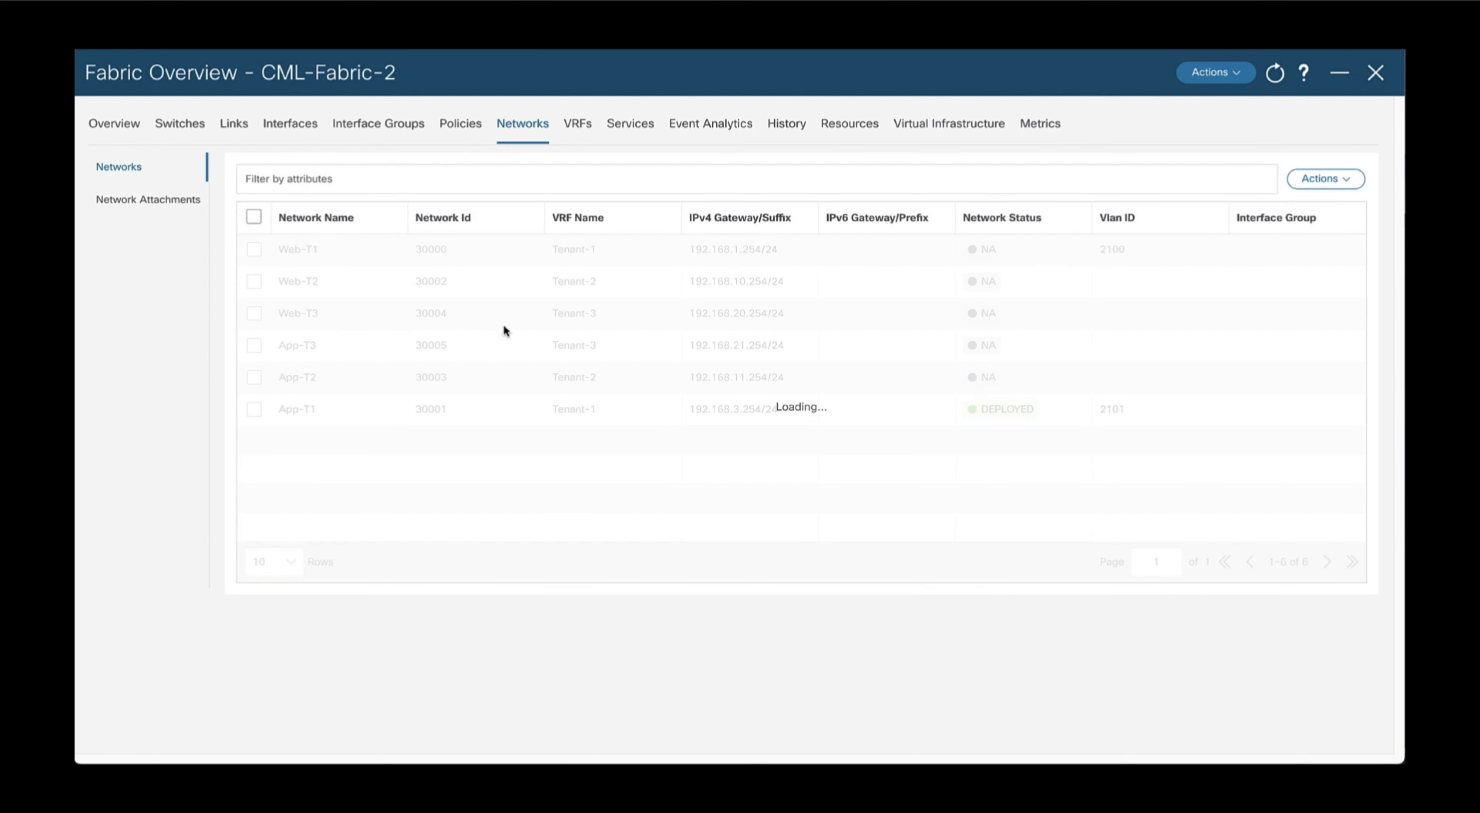
left_click(148, 199)
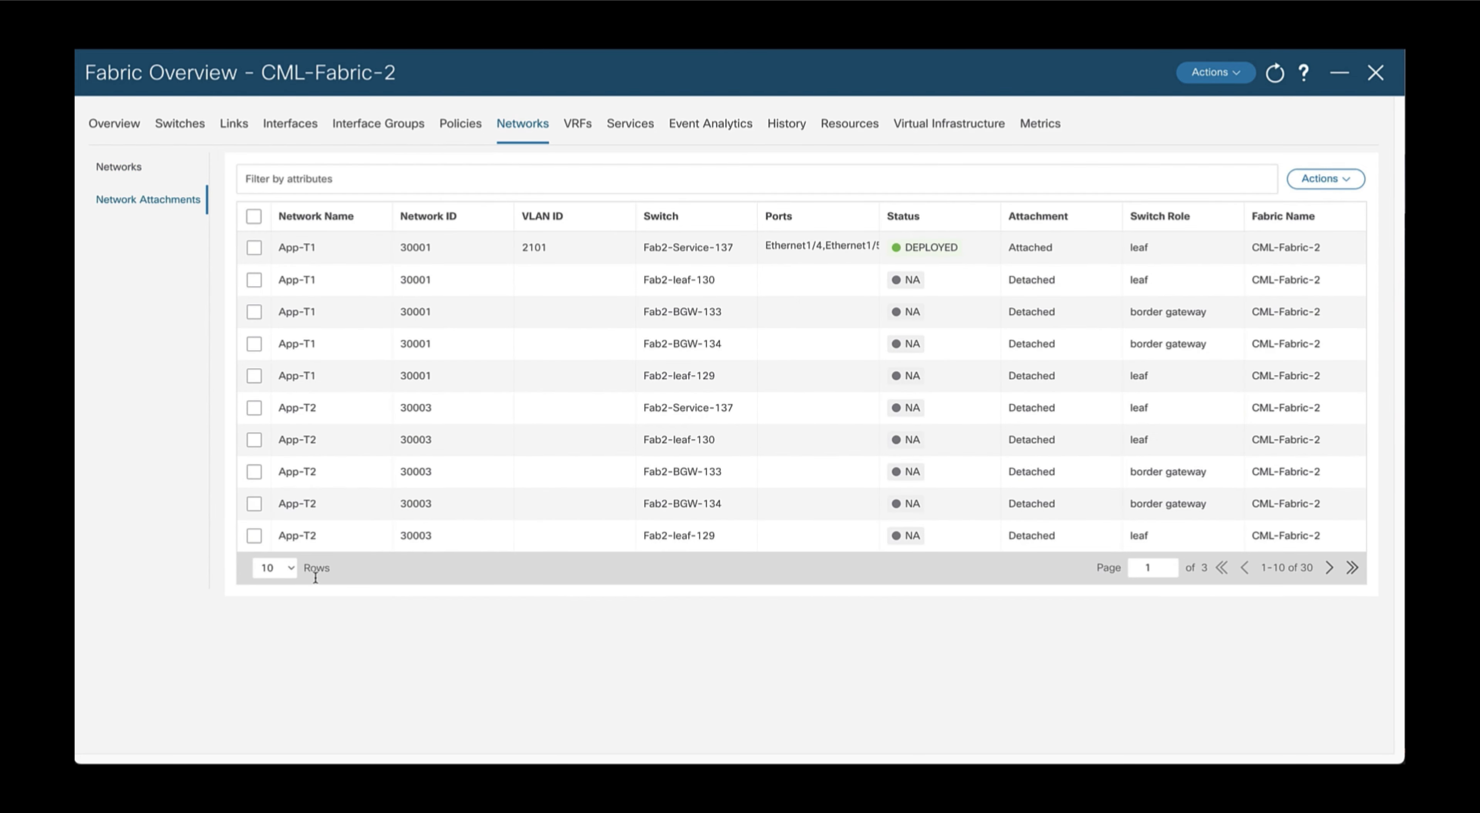
Show 20 rows per page, export the attachments to CSV and view the downloaded file.
left_click(273, 568)
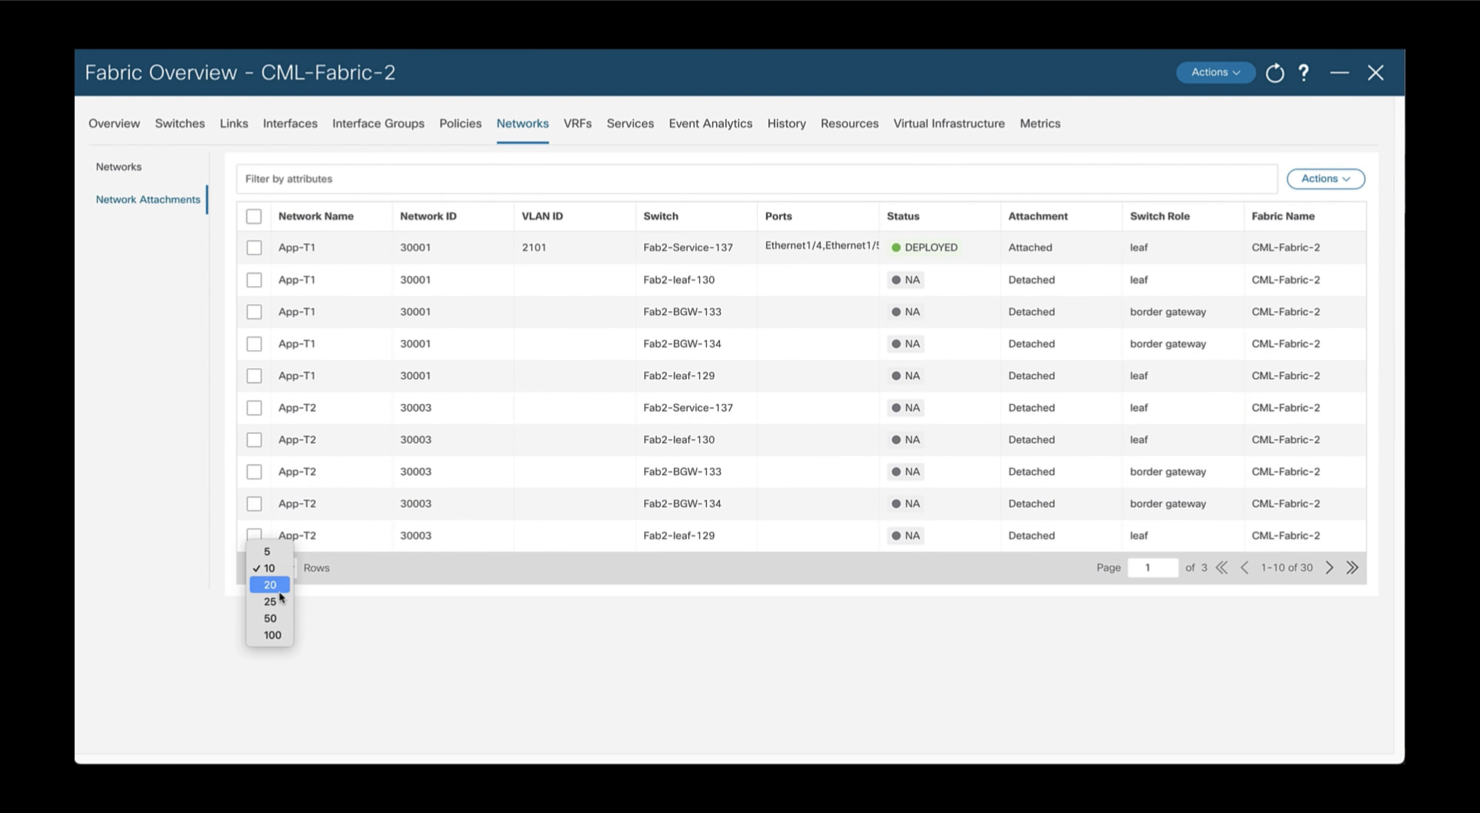
left_click(269, 584)
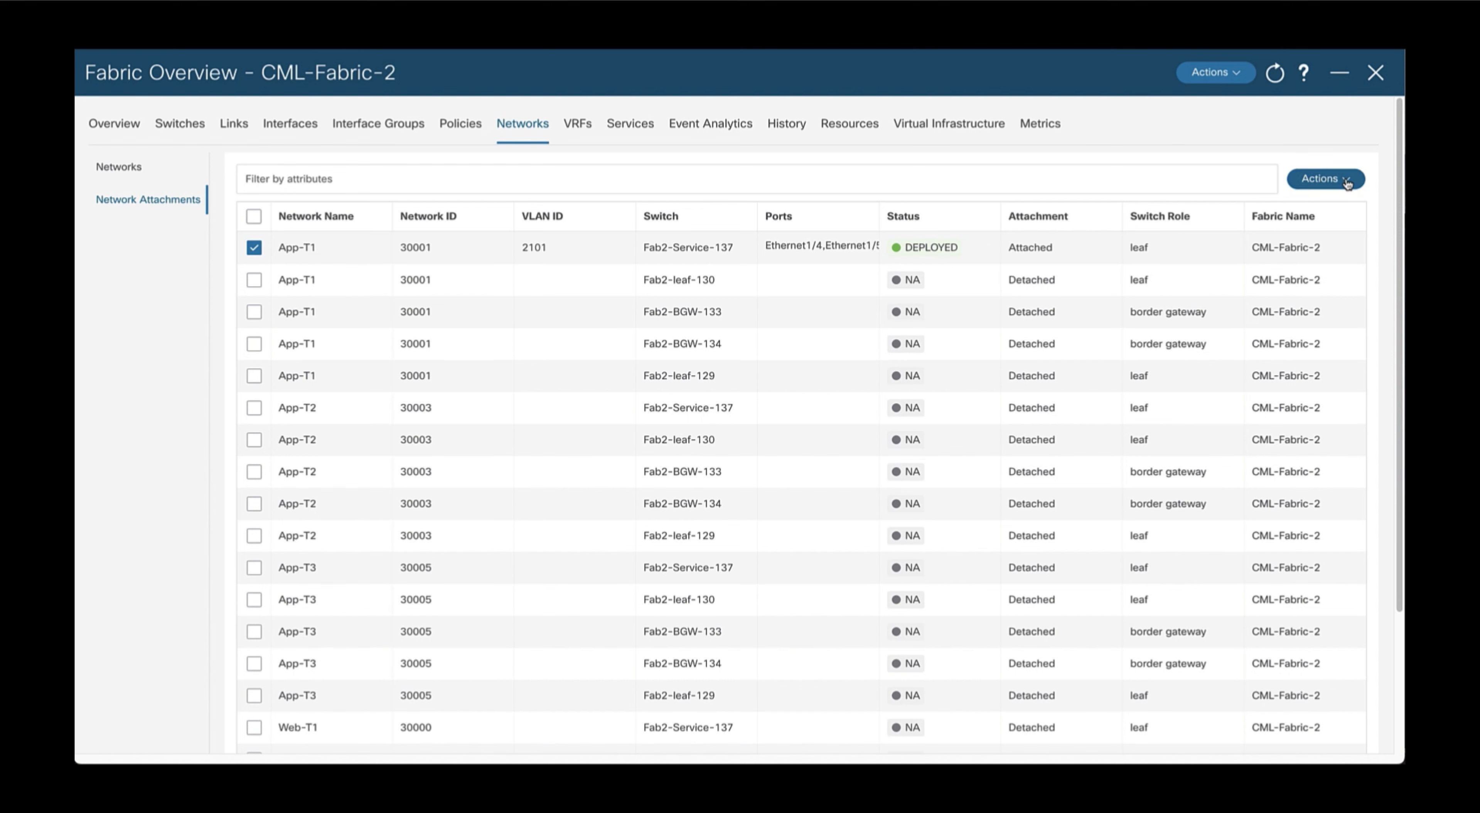
left_click(1324, 178)
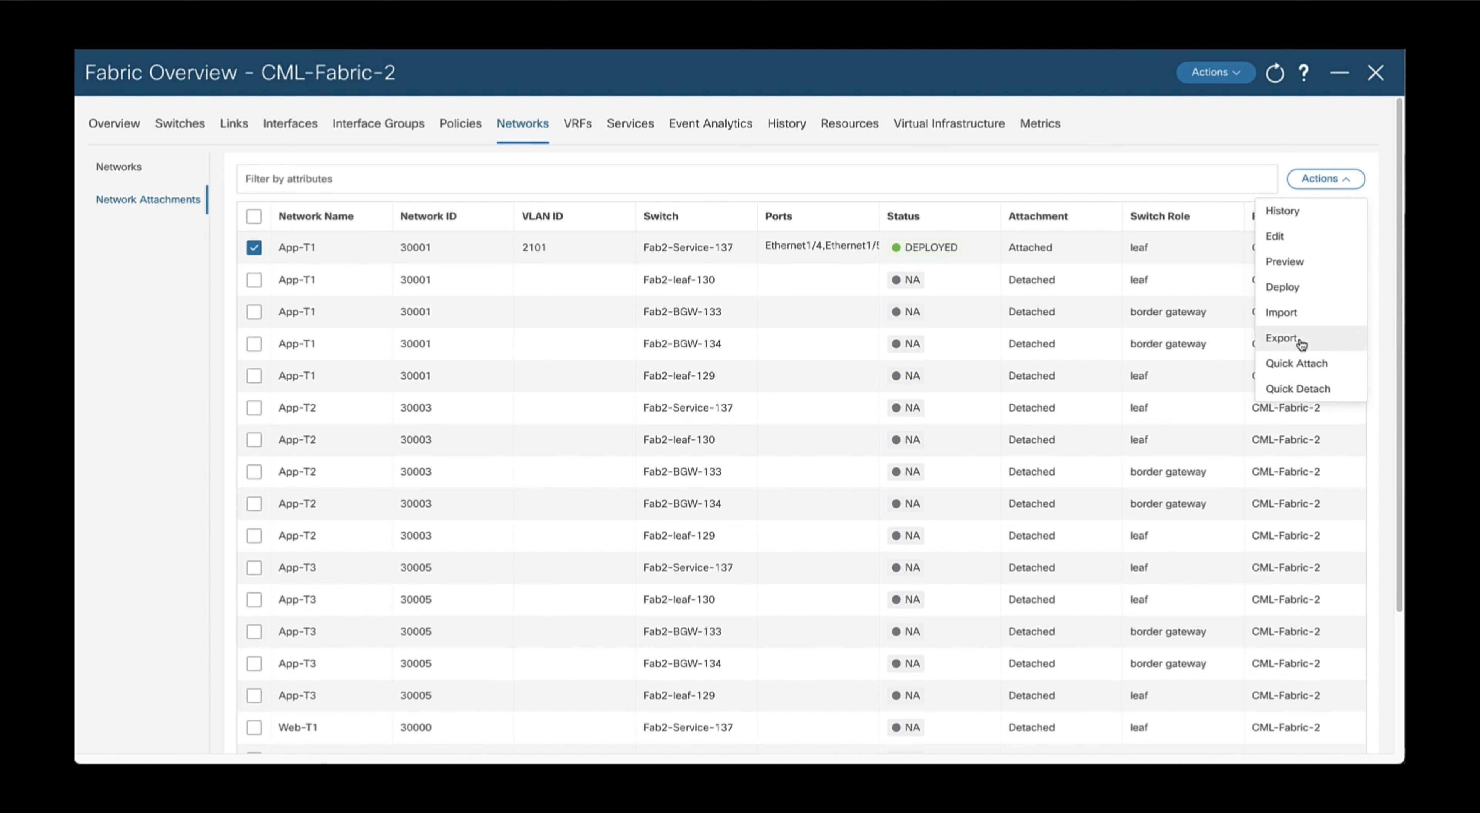
left_click(1281, 337)
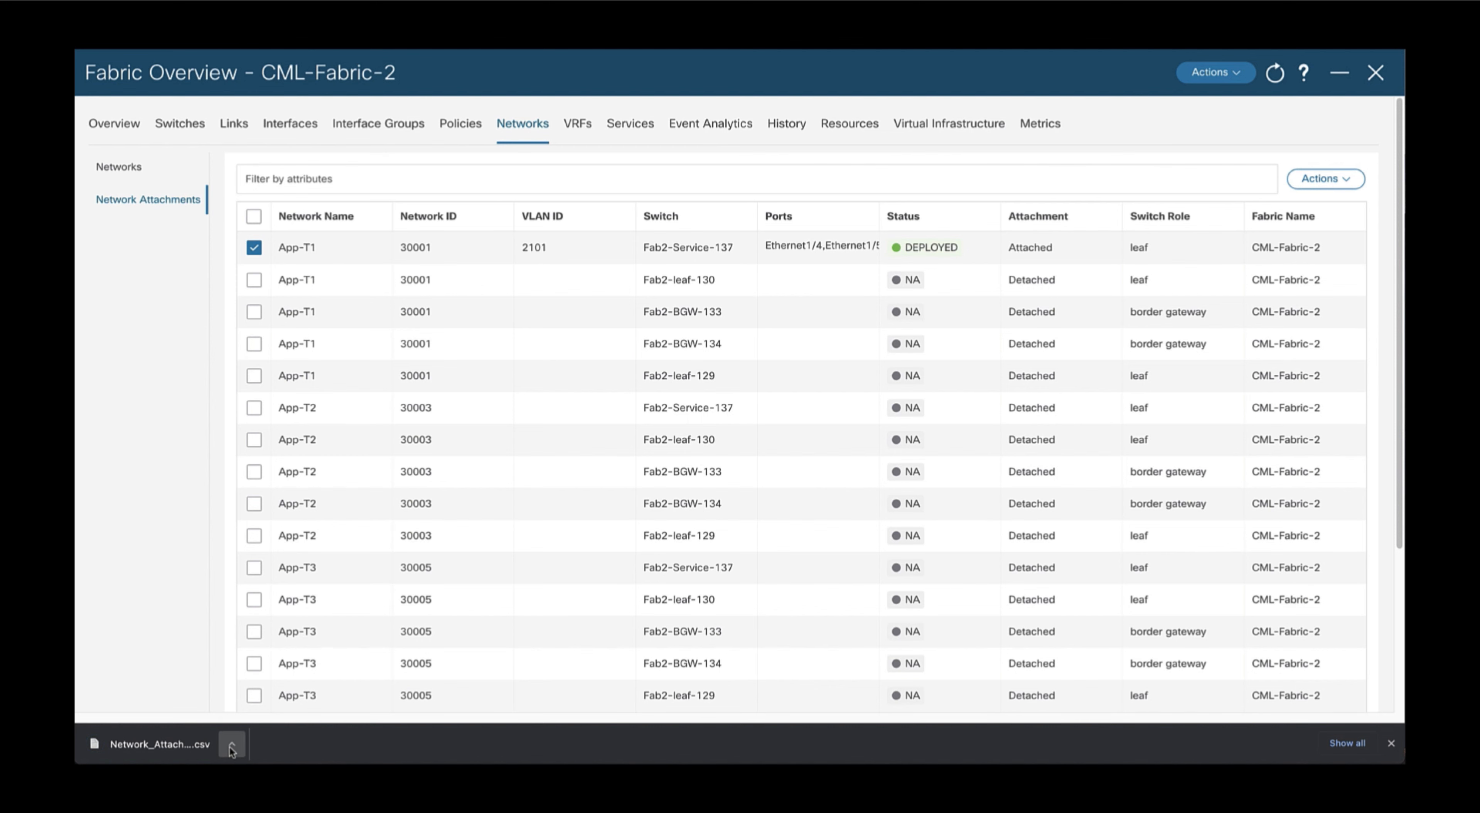
left_click(230, 743)
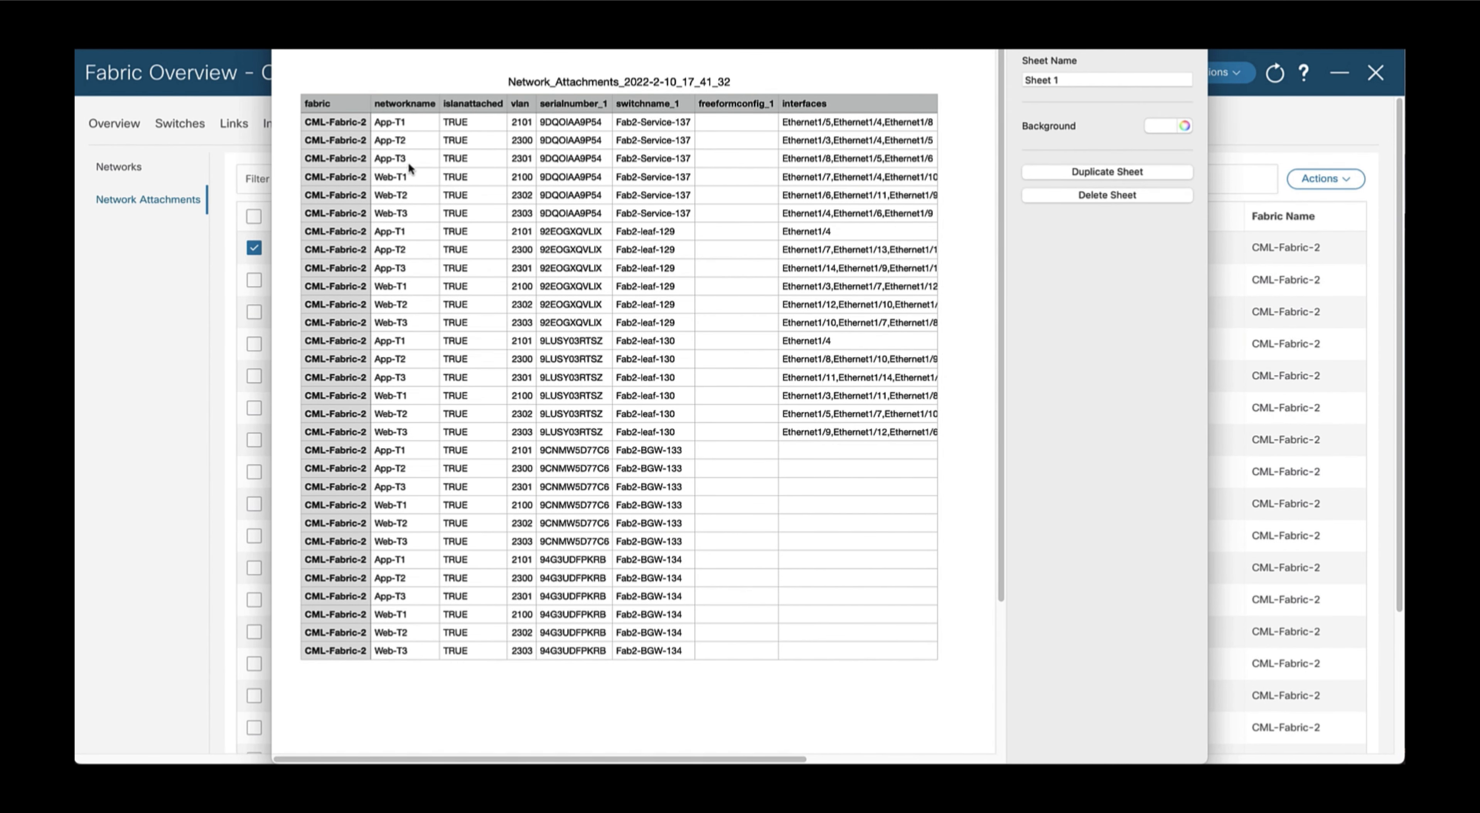
mouse_move(775, 156)
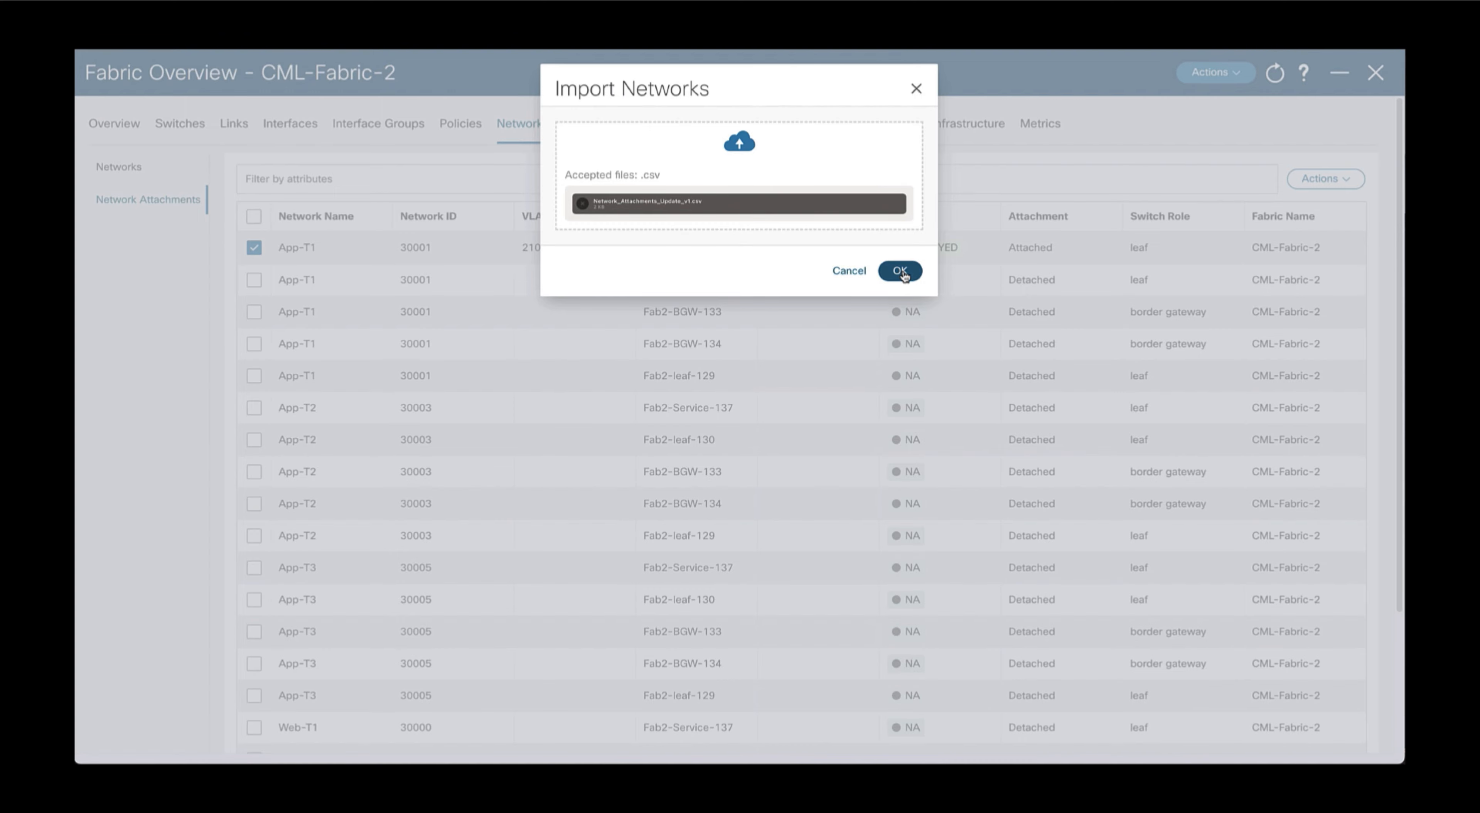
Confirm the Import Networks dialog so all switches show attached with pending status.
left_click(900, 271)
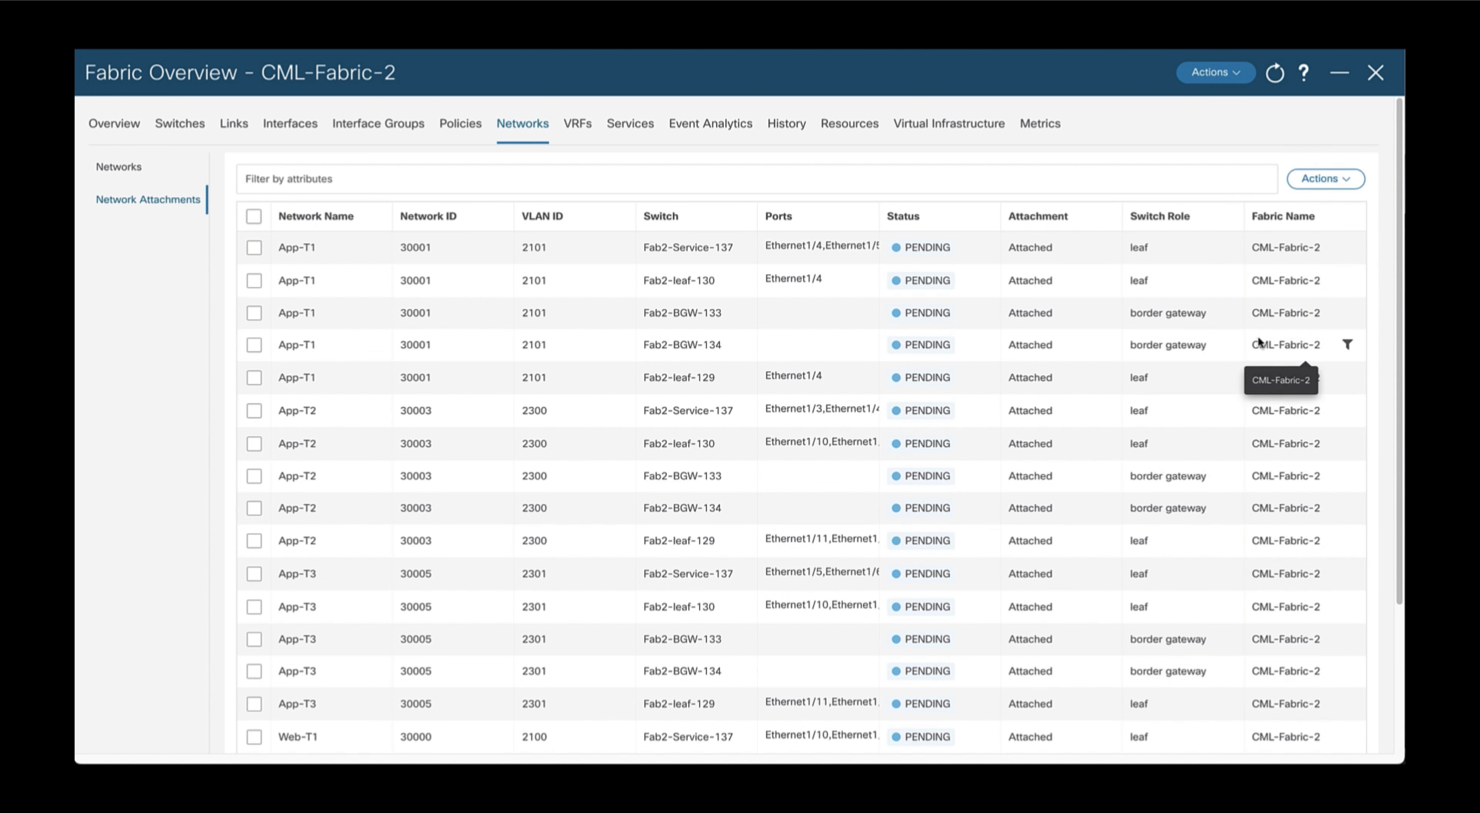
mouse_move(1034, 280)
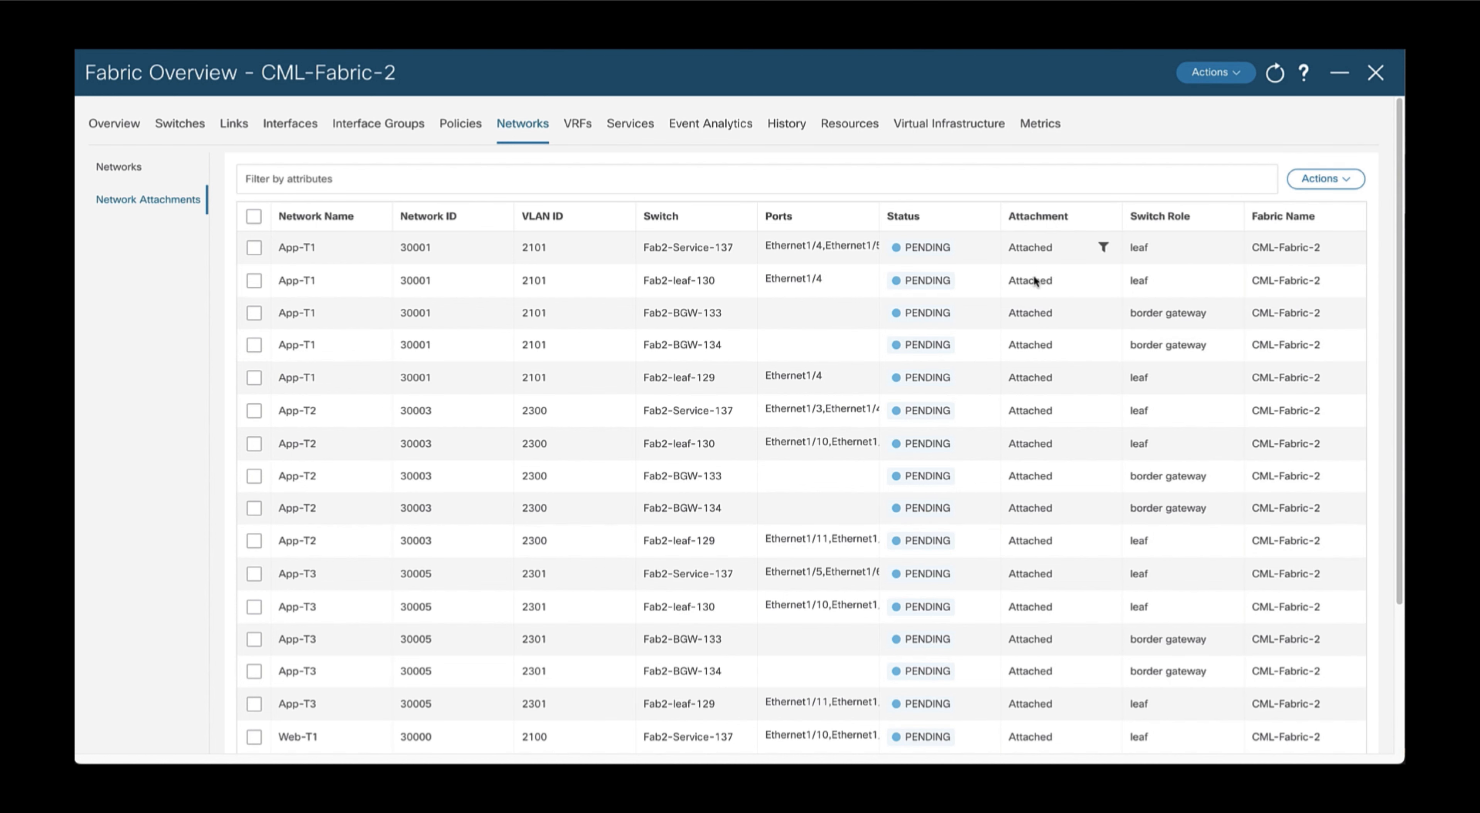
mouse_move(814, 573)
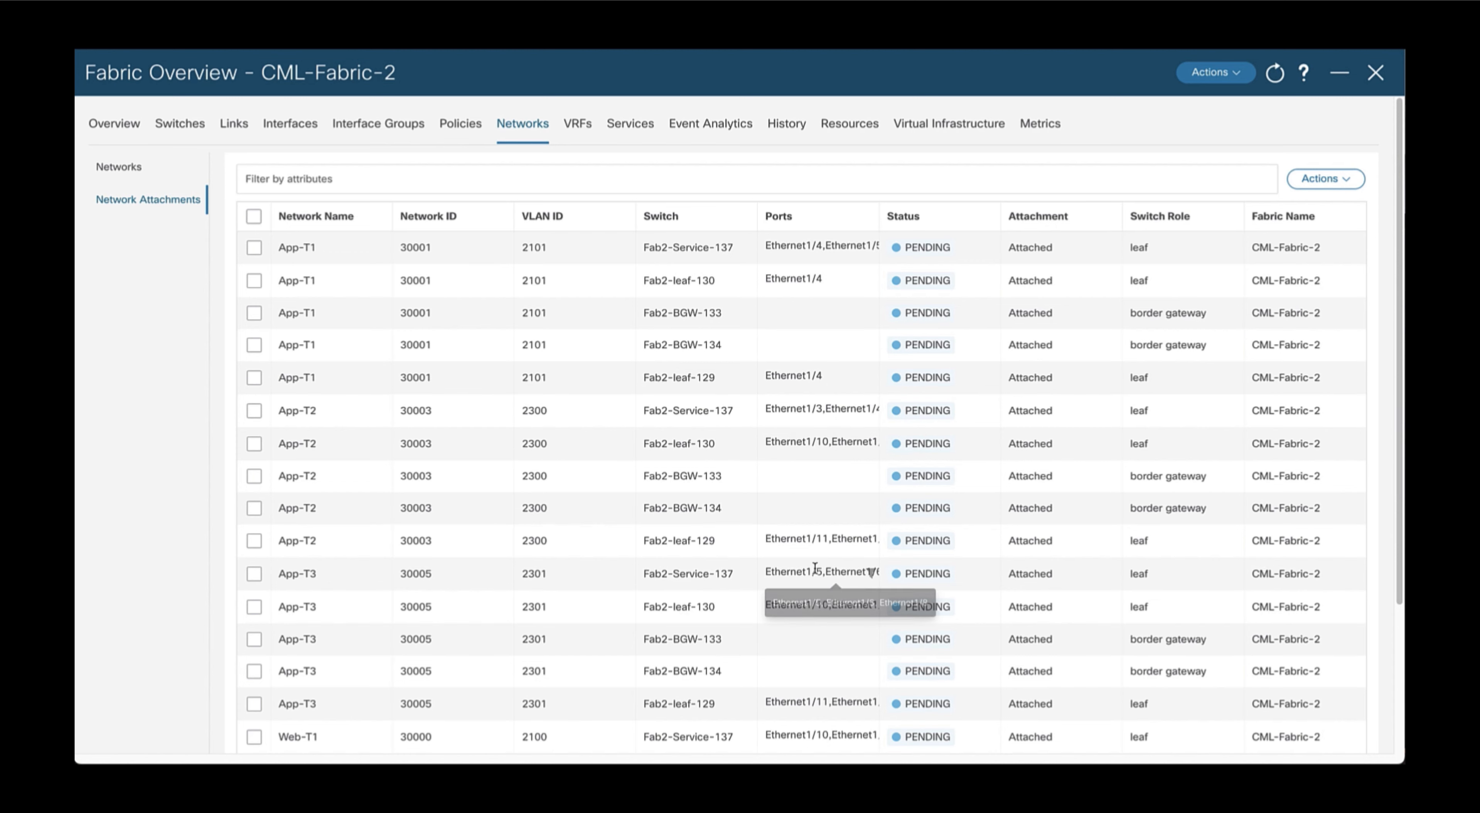
scroll("down", 3)
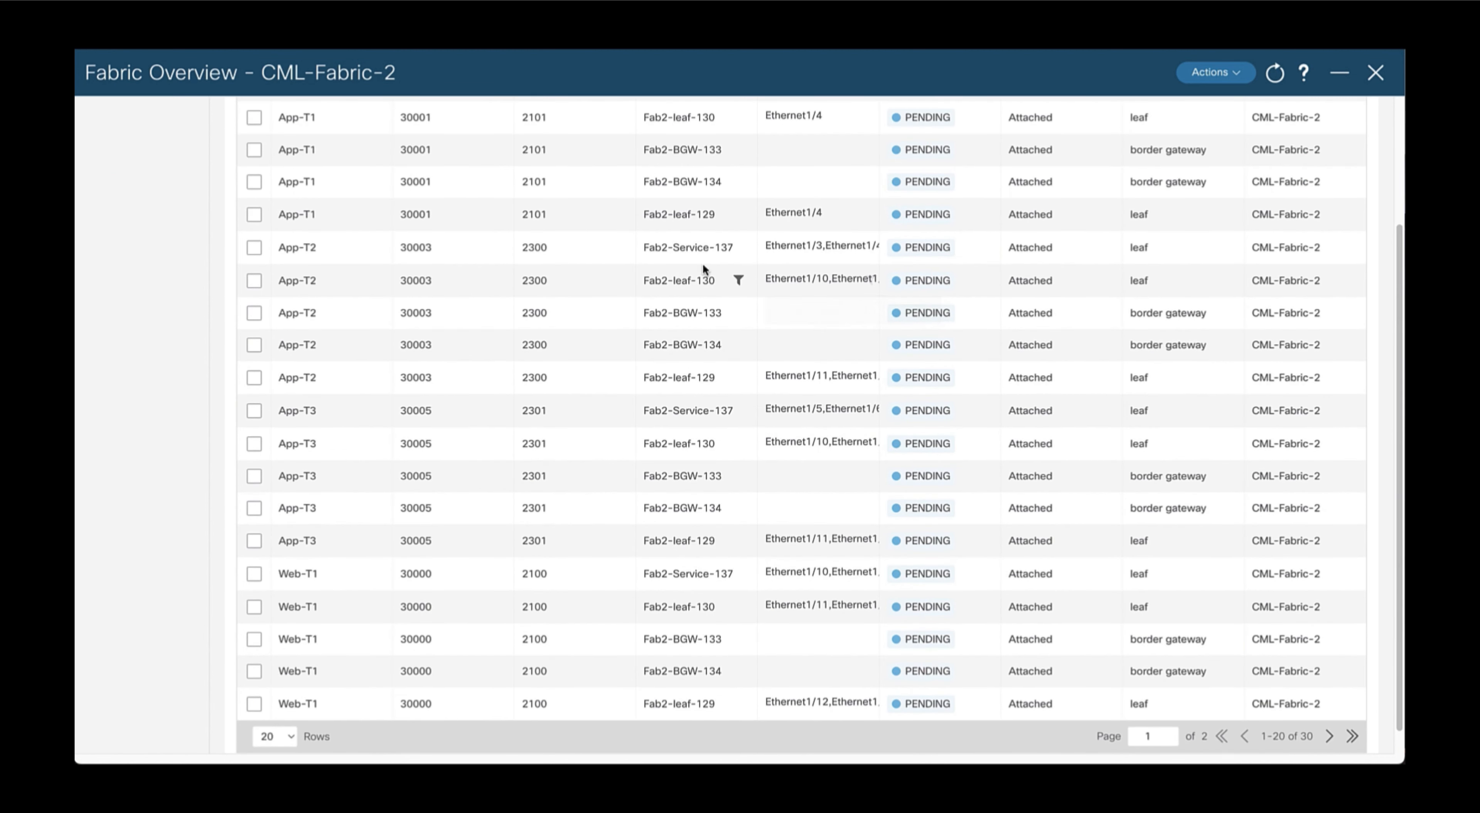
scroll("up", 3)
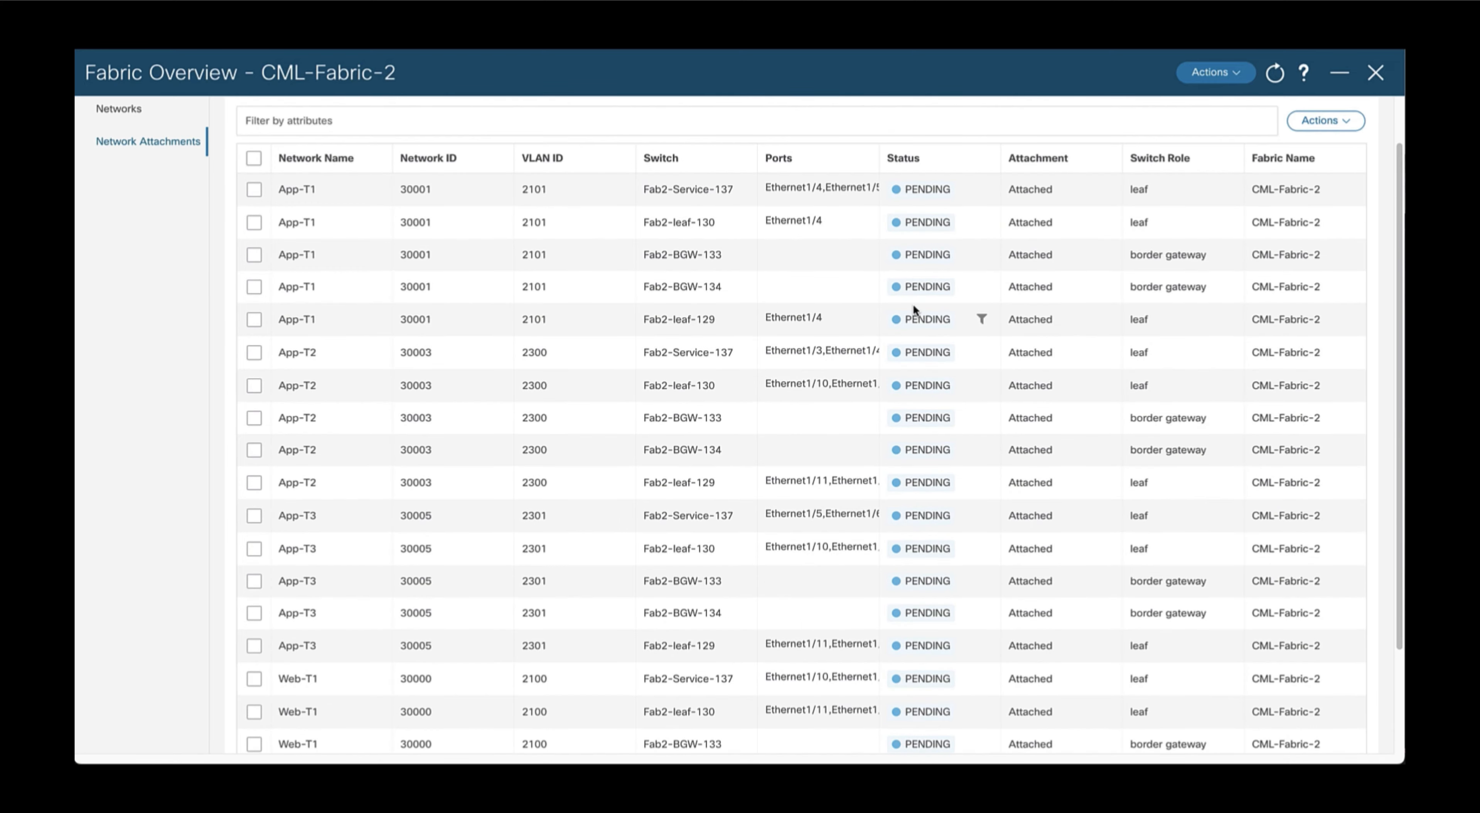
mouse_move(1257, 101)
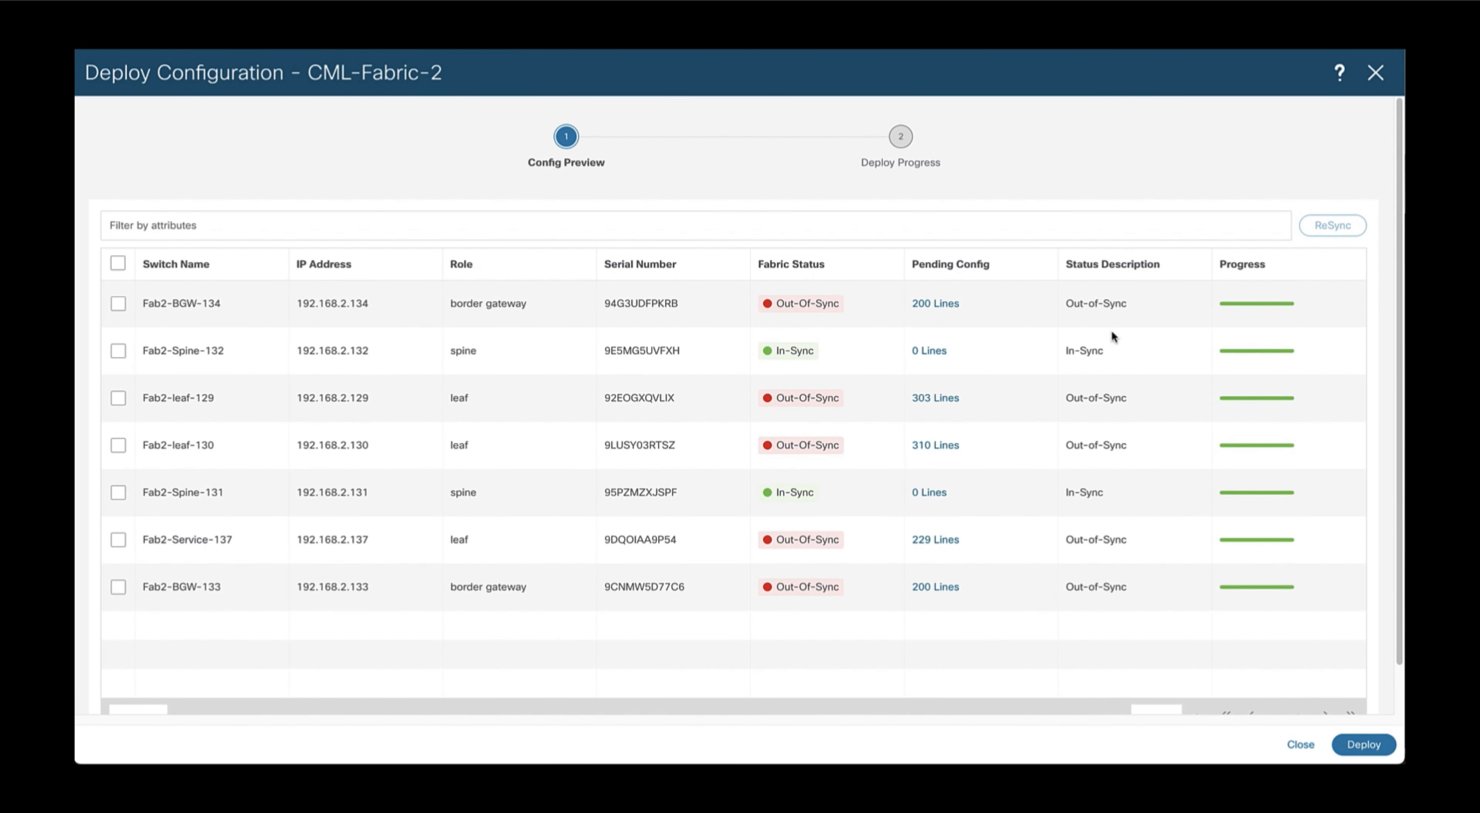
mouse_move(936, 397)
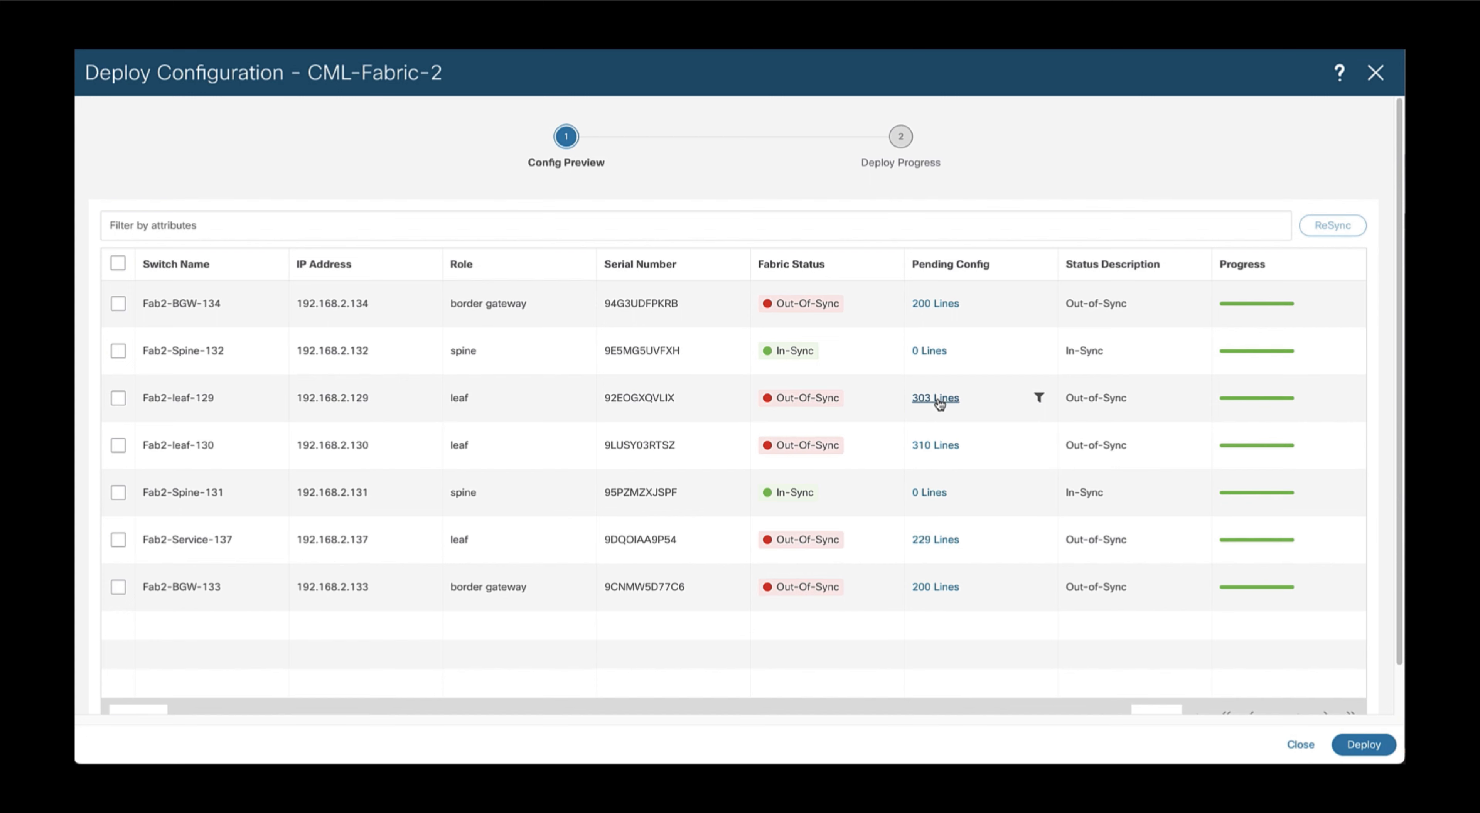
Preview the pending configuration for Fab2-leaf-129 and close the preview.
left_click(935, 397)
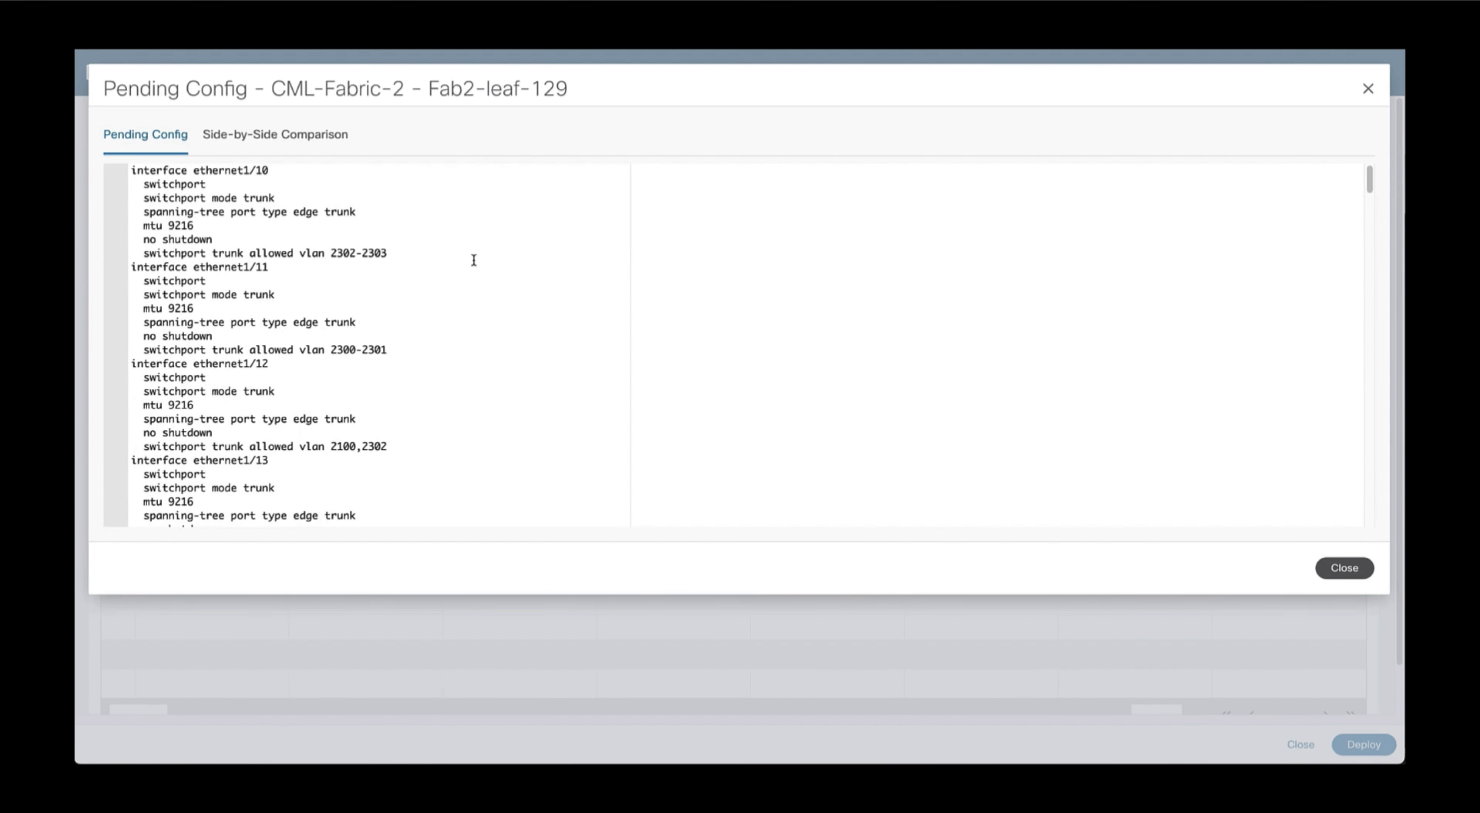
scroll("down", 3)
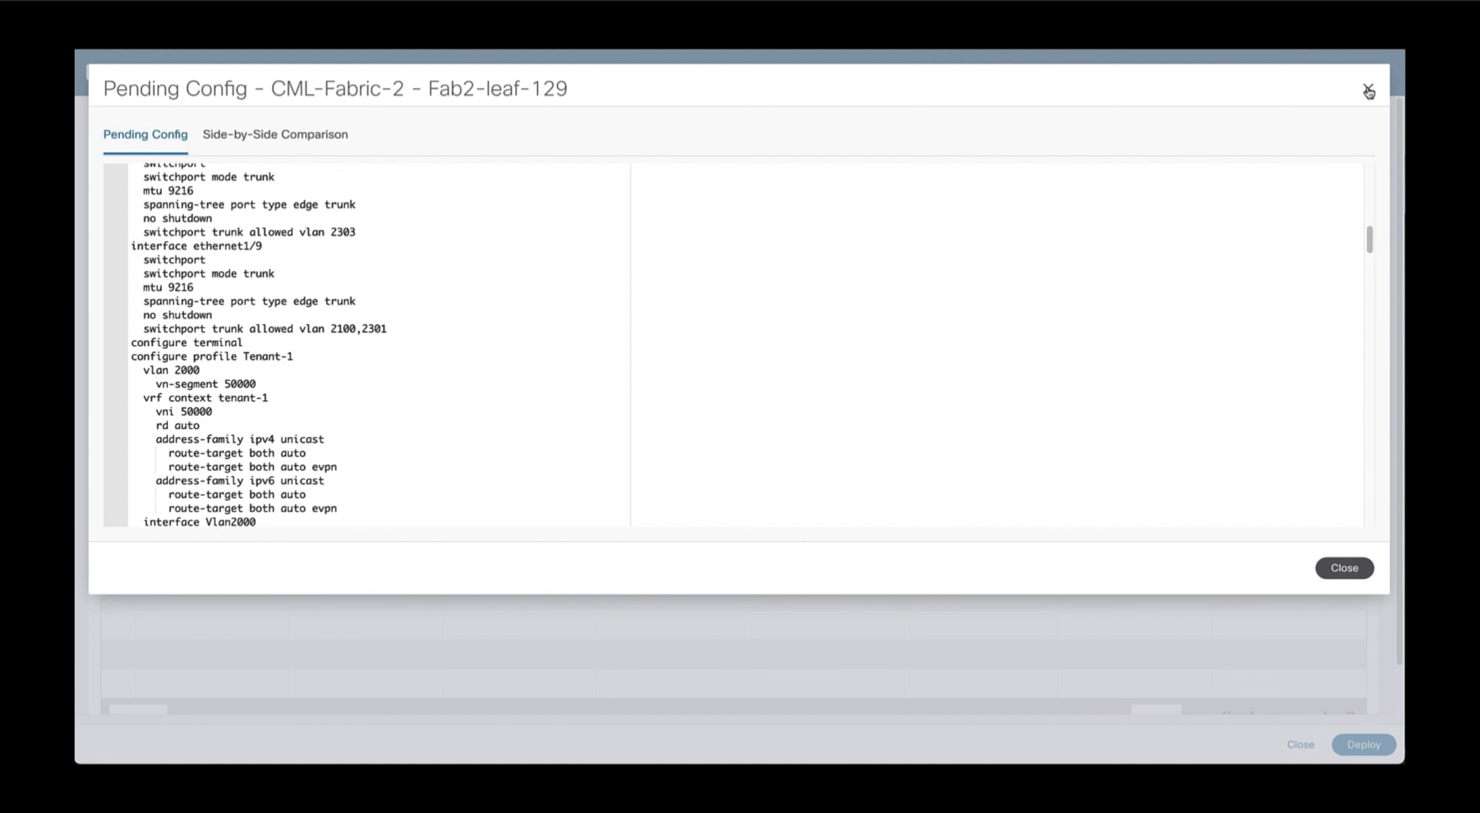
left_click(1344, 567)
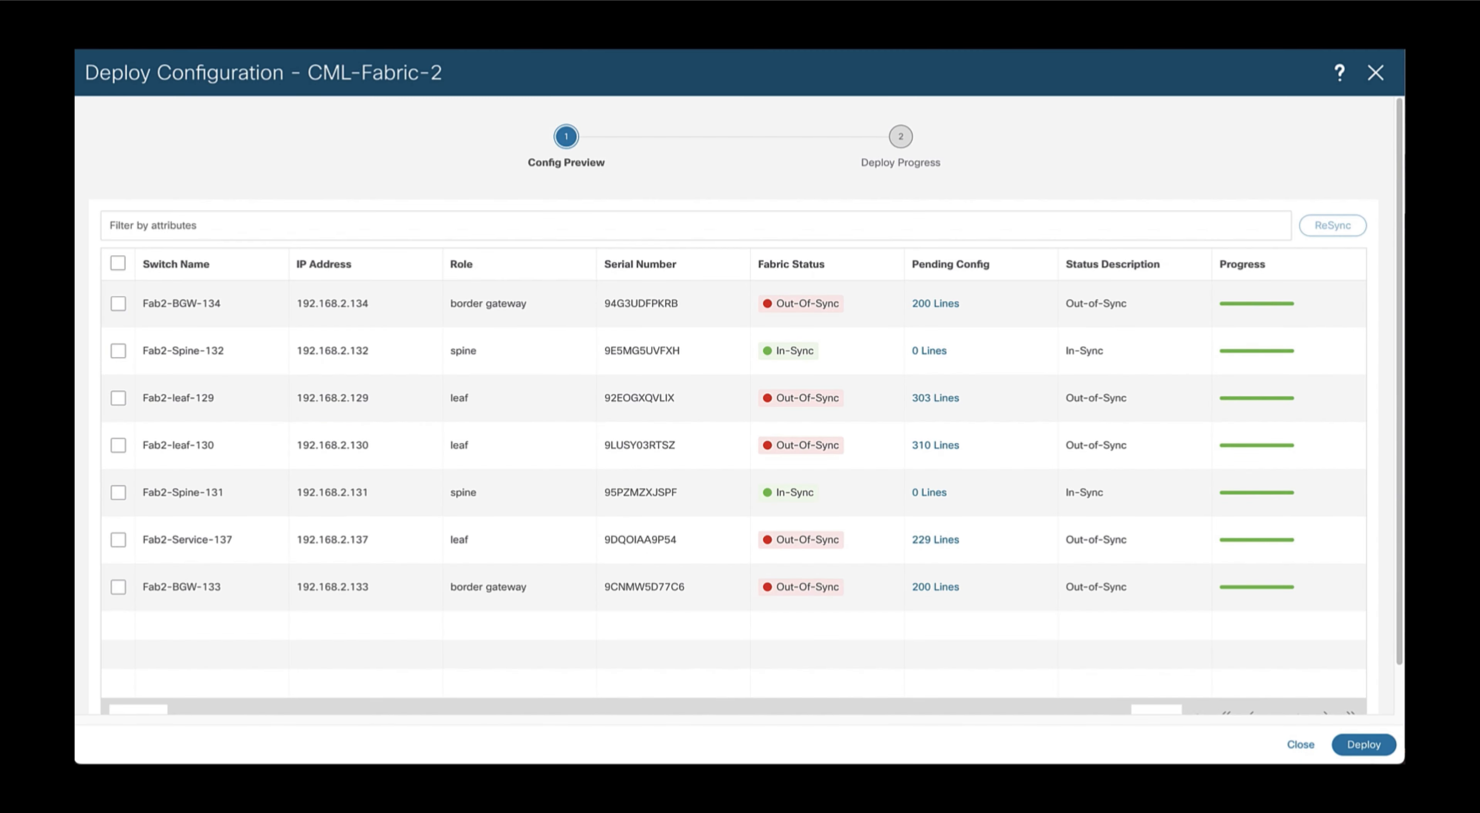
Deploy to the switches and return to the attachments list showing DEPLOYED/Attached.
left_click(1363, 744)
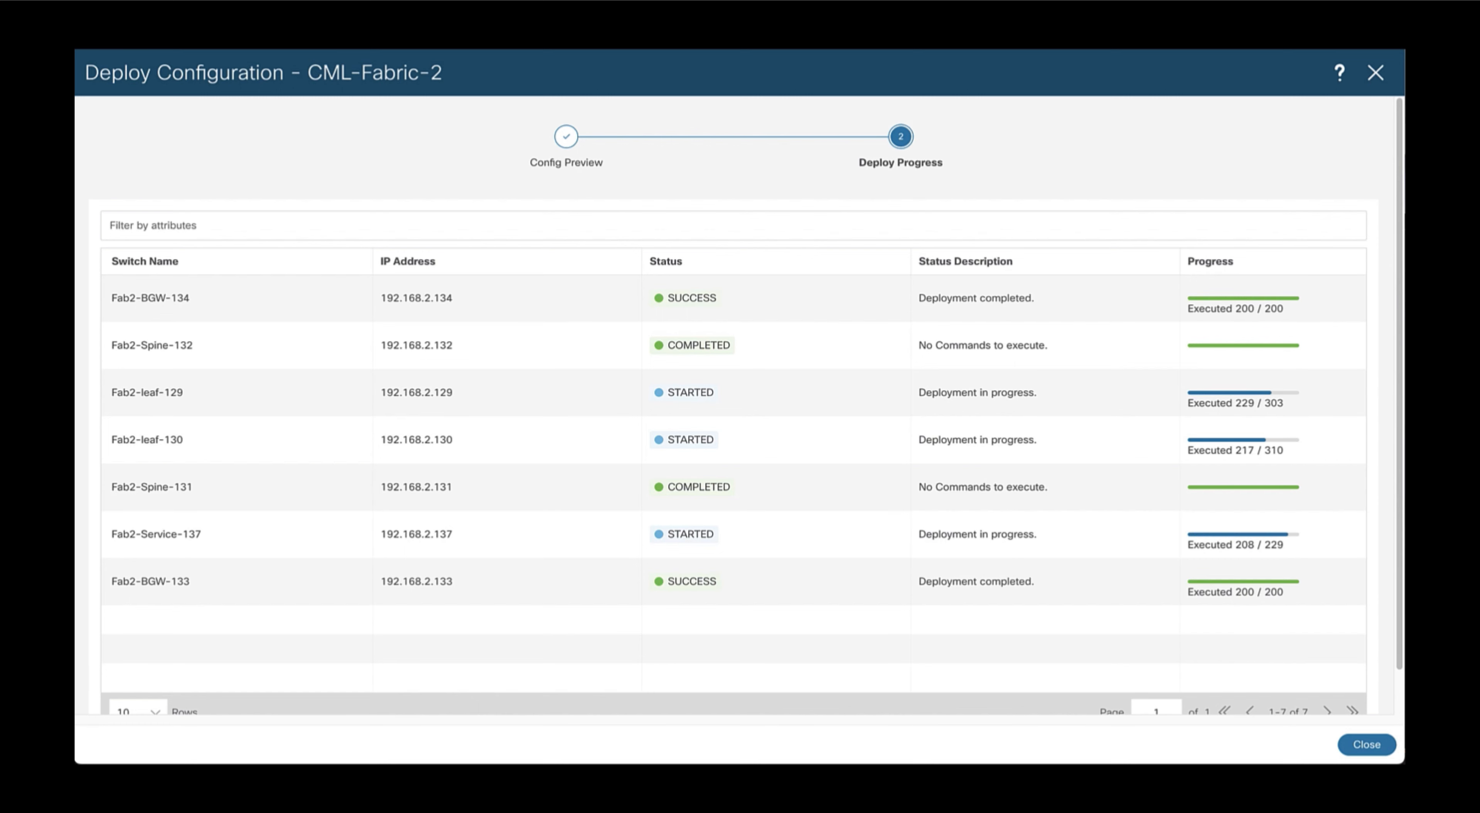
left_click(1365, 744)
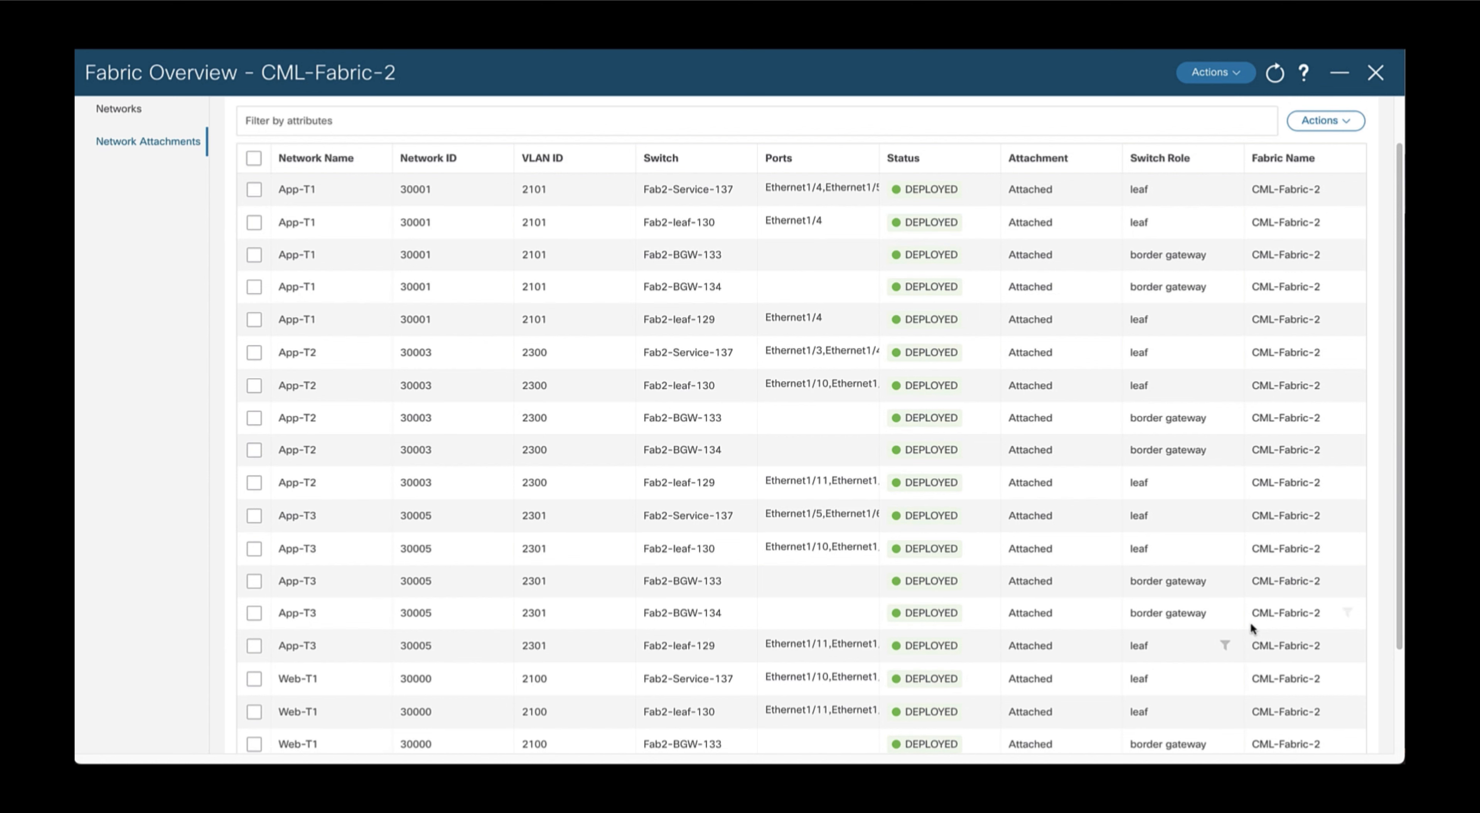
mouse_move(946, 423)
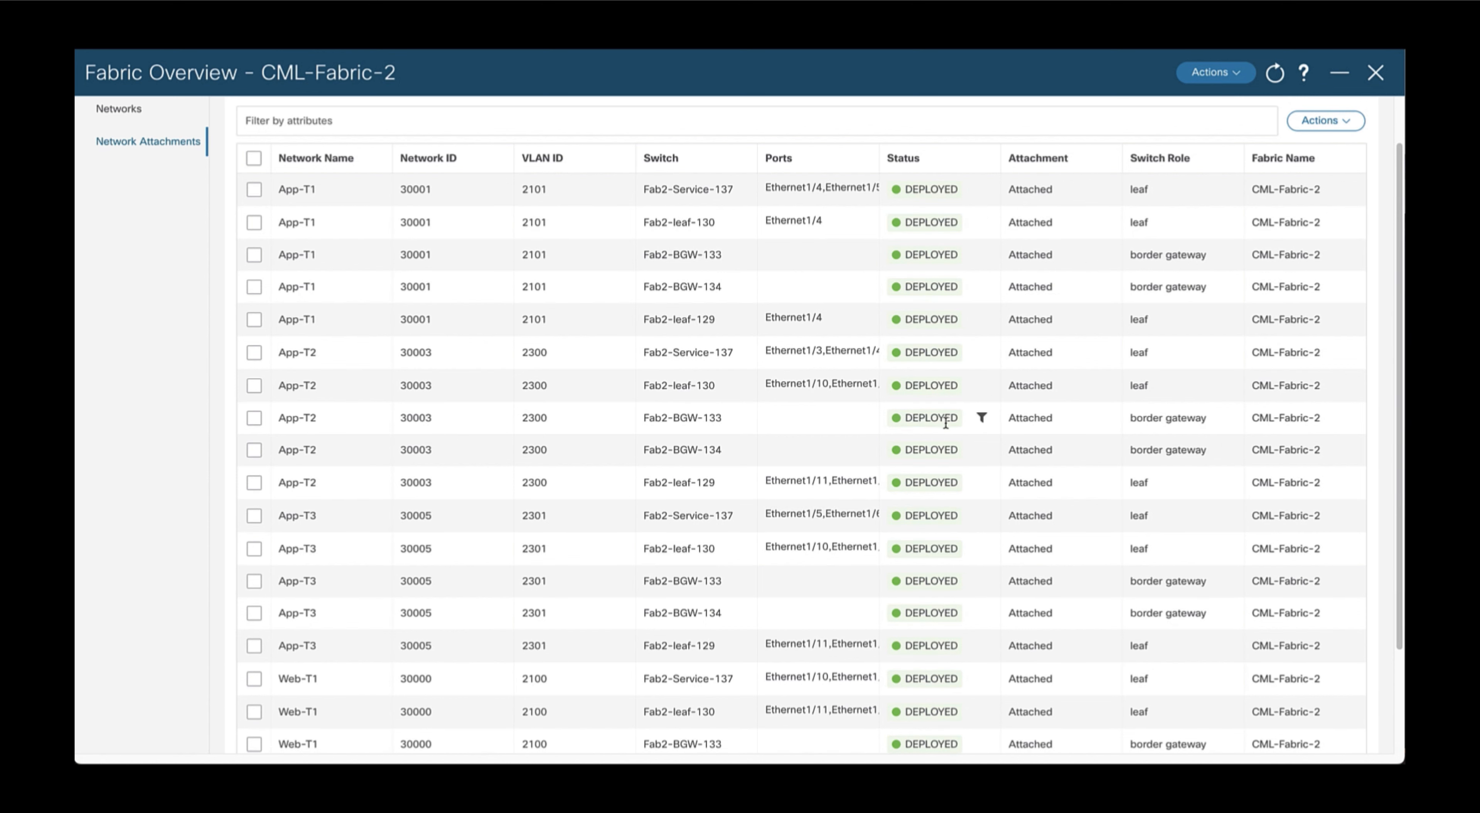
scroll("down", 3)
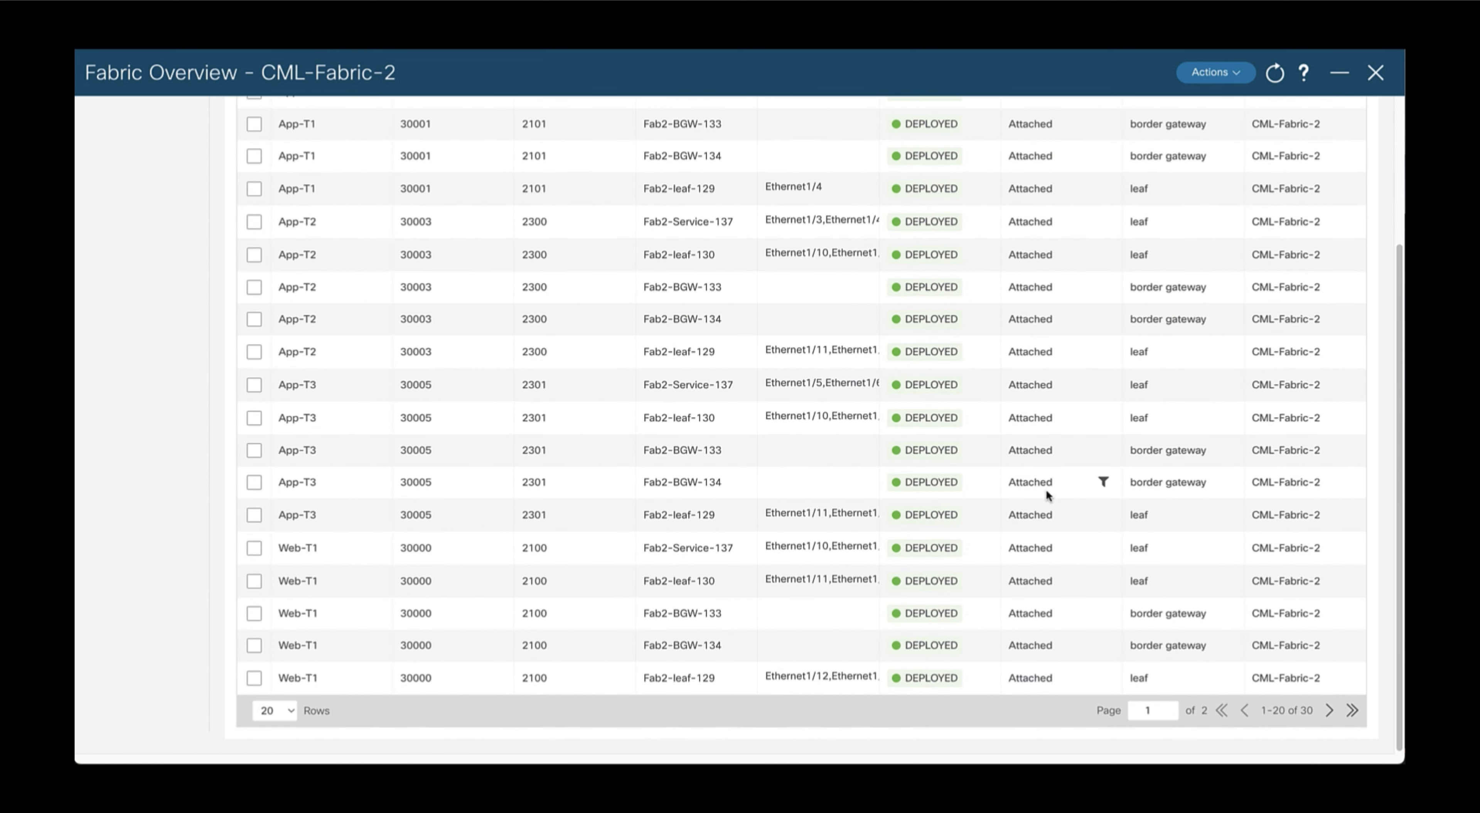